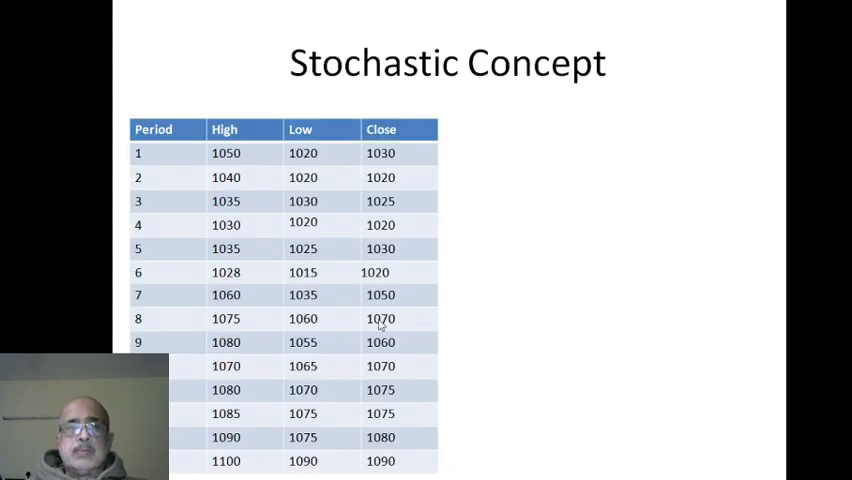
pyautogui.moveTo(150, 147)
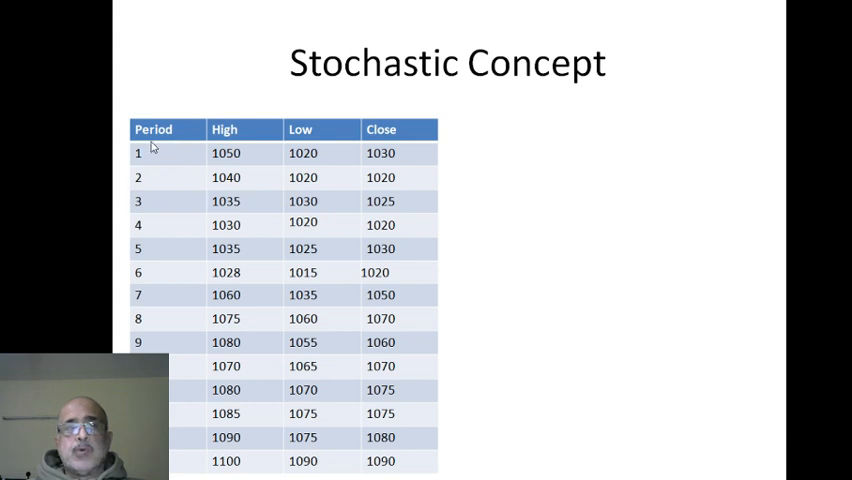
pyautogui.moveTo(166, 159)
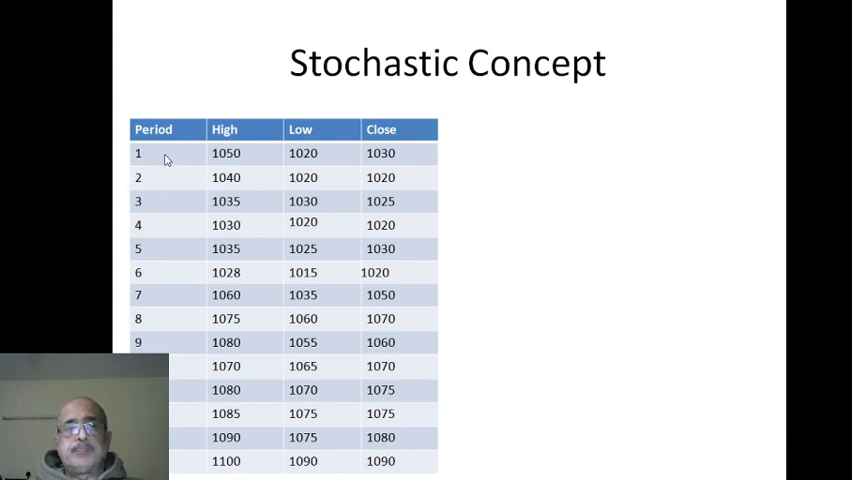
pyautogui.moveTo(393, 160)
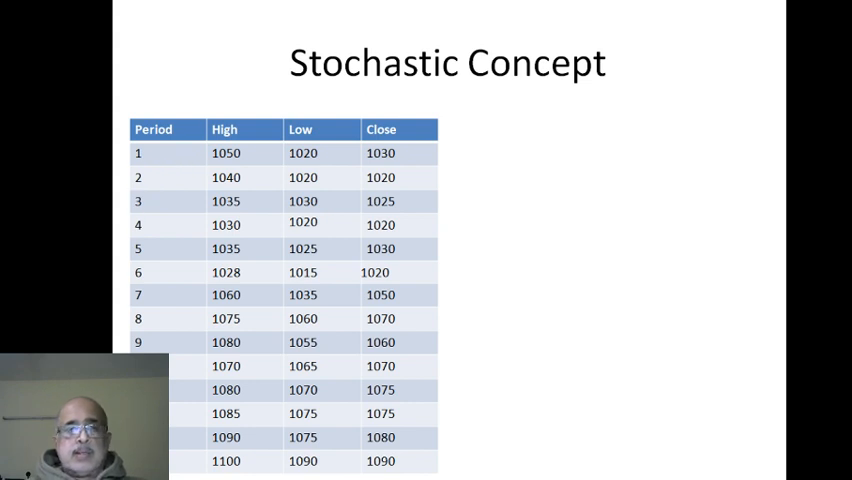
pyautogui.moveTo(163, 170)
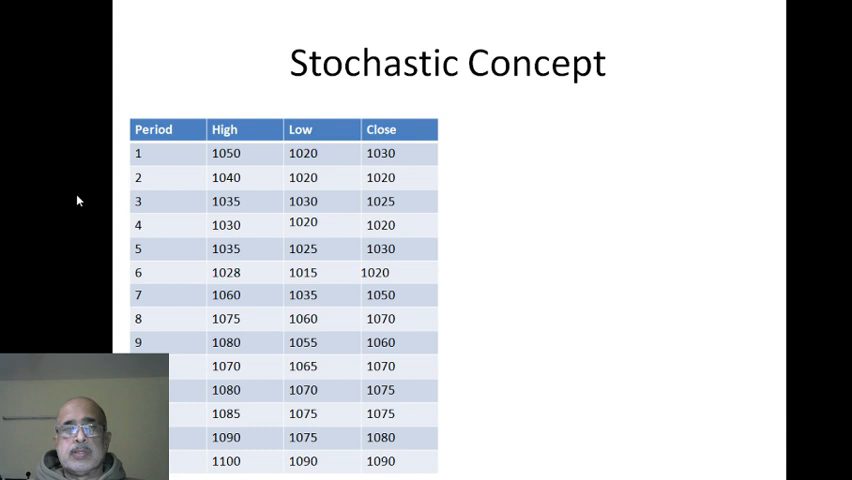
pyautogui.moveTo(230, 161)
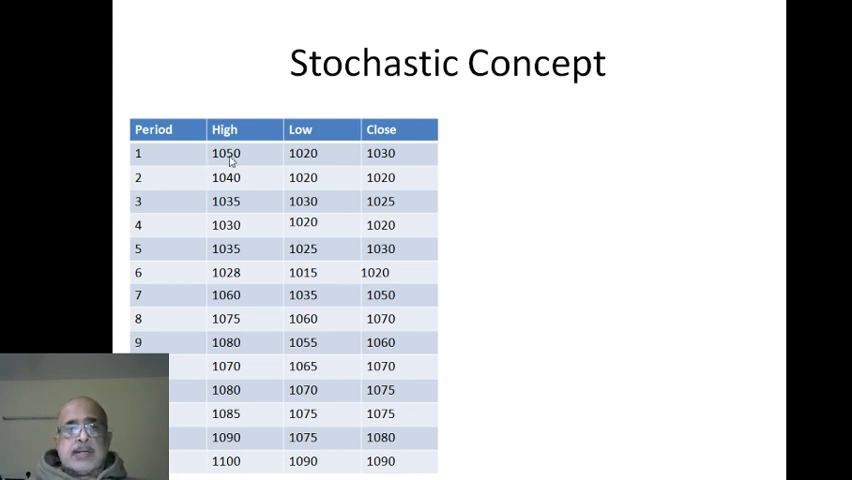
pyautogui.moveTo(230, 172)
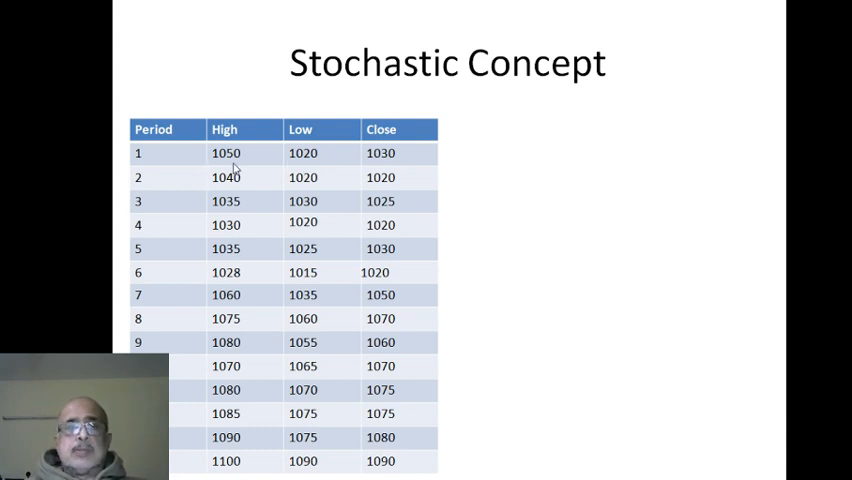
pyautogui.moveTo(400, 162)
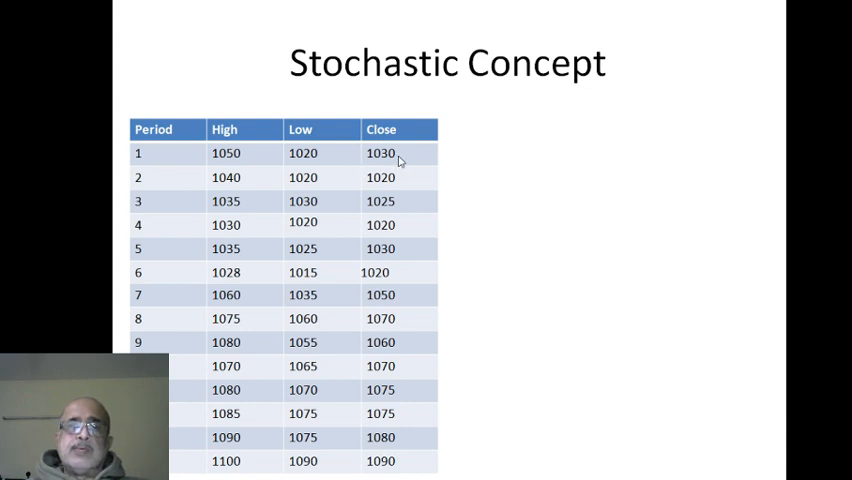
pyautogui.moveTo(388, 466)
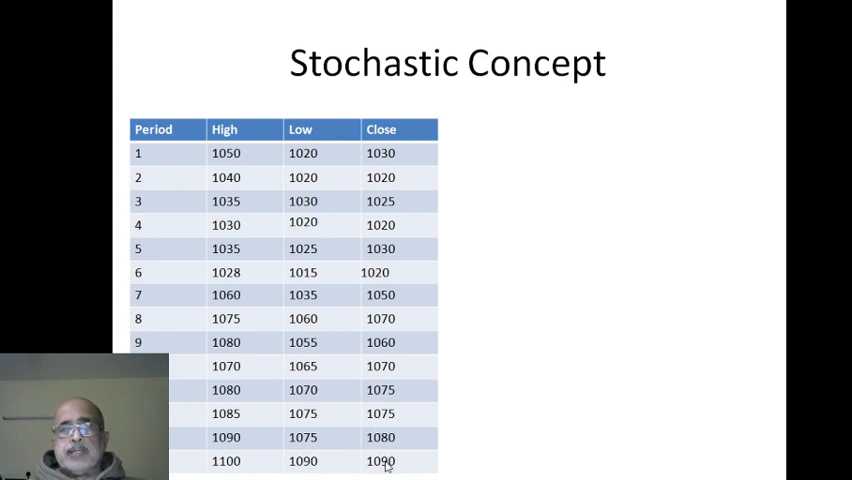
pyautogui.moveTo(331, 160)
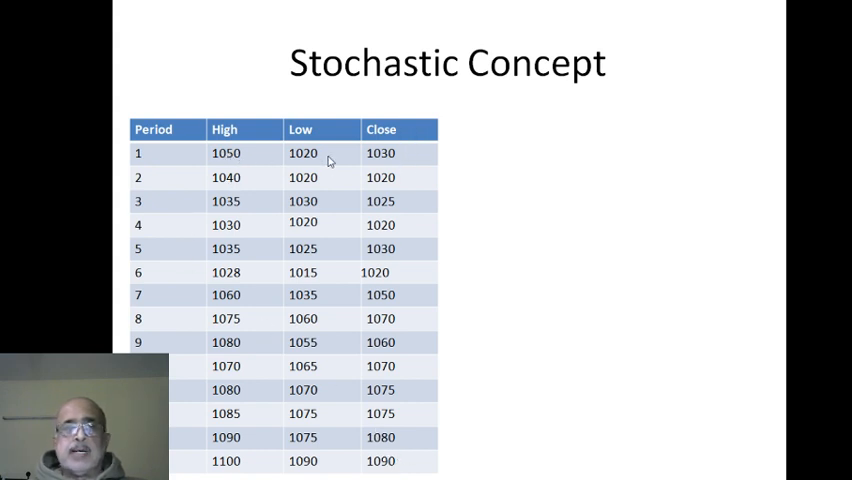
pyautogui.moveTo(228, 432)
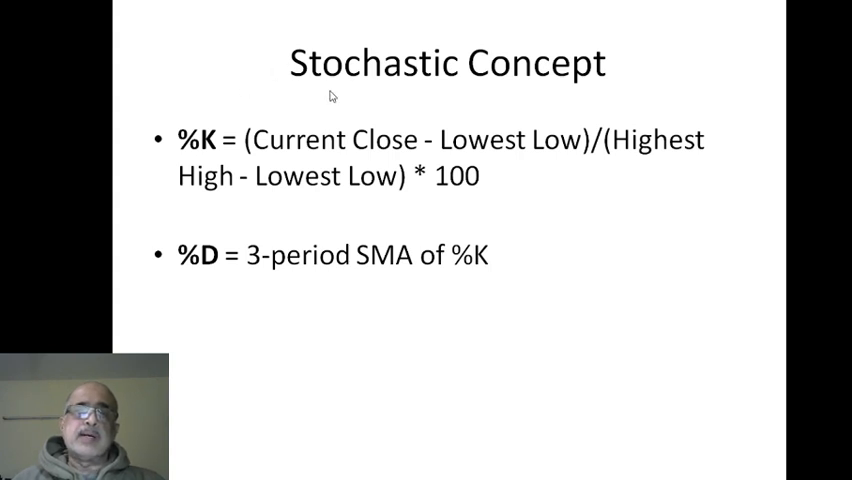
pyautogui.moveTo(305, 164)
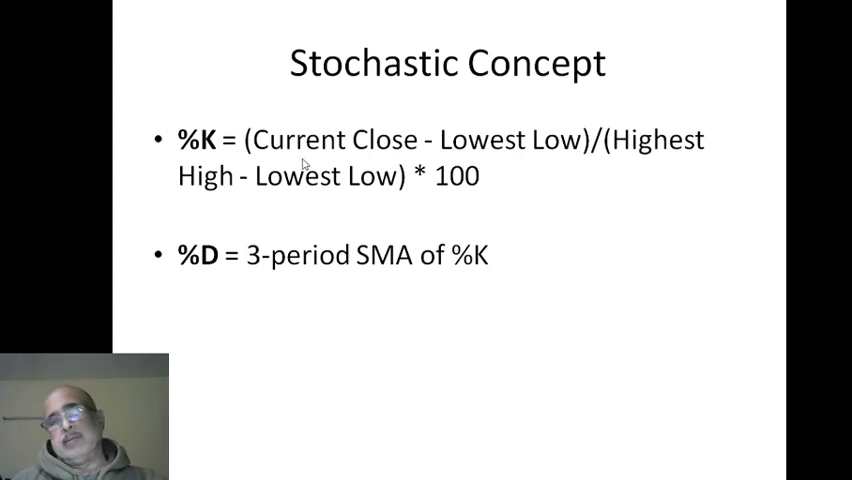
pyautogui.moveTo(424, 150)
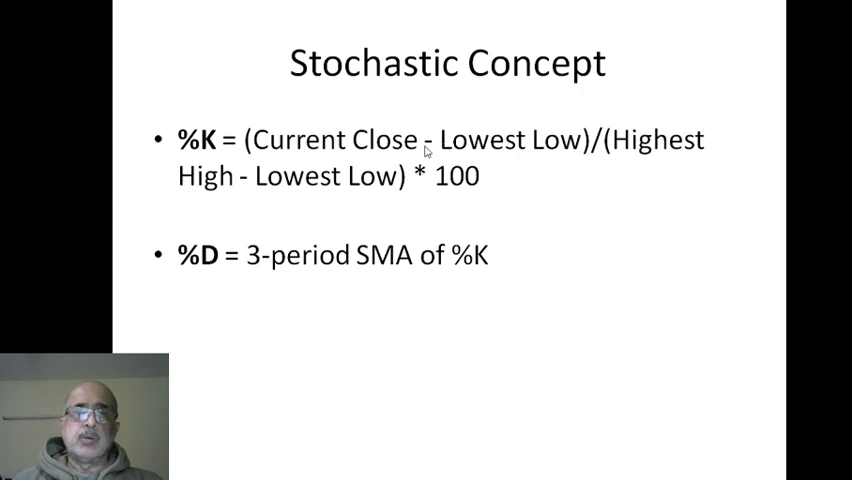
pyautogui.moveTo(438, 145)
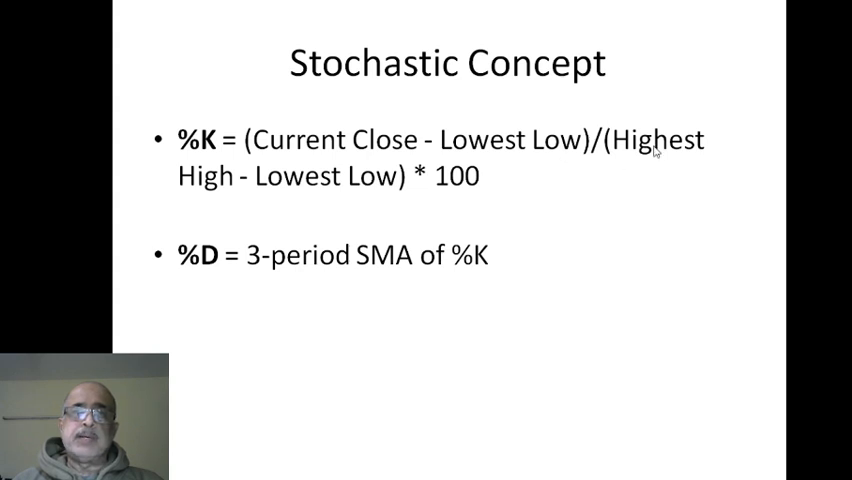
pyautogui.moveTo(364, 191)
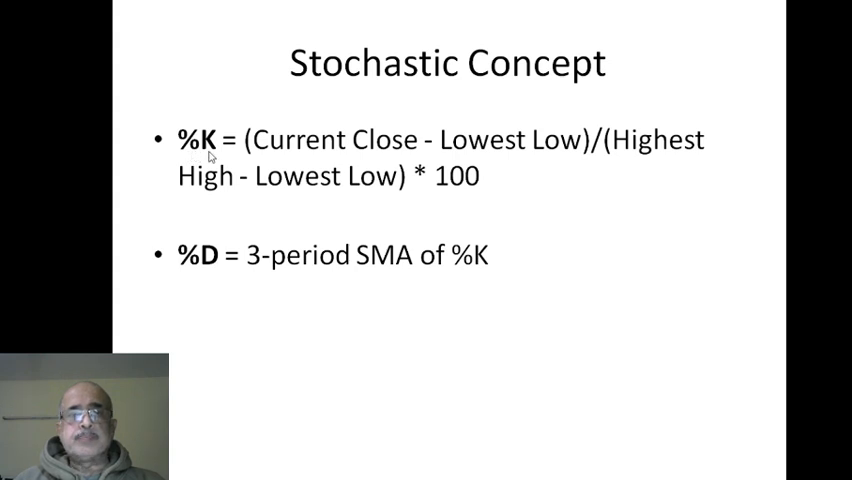
pyautogui.moveTo(246, 180)
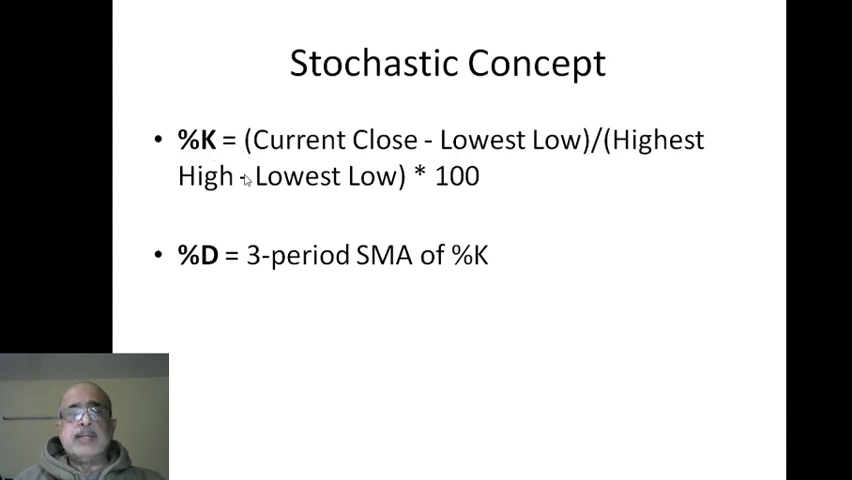
pyautogui.moveTo(182, 270)
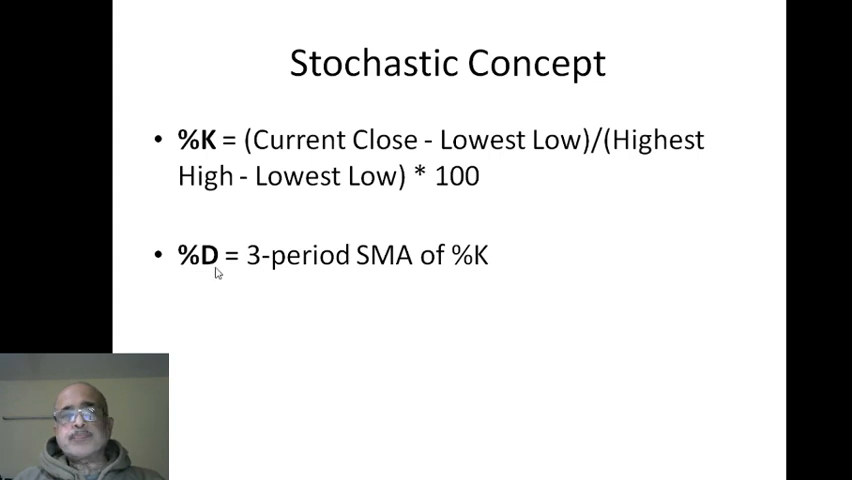
pyautogui.moveTo(373, 267)
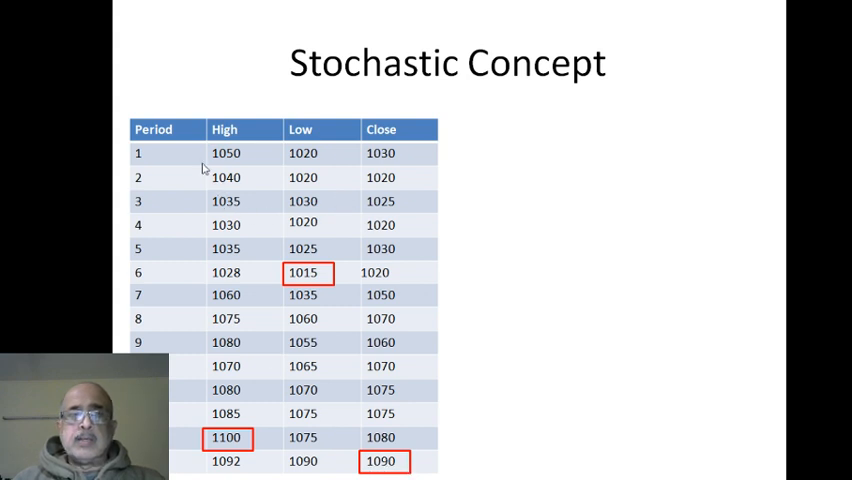
pyautogui.moveTo(404, 145)
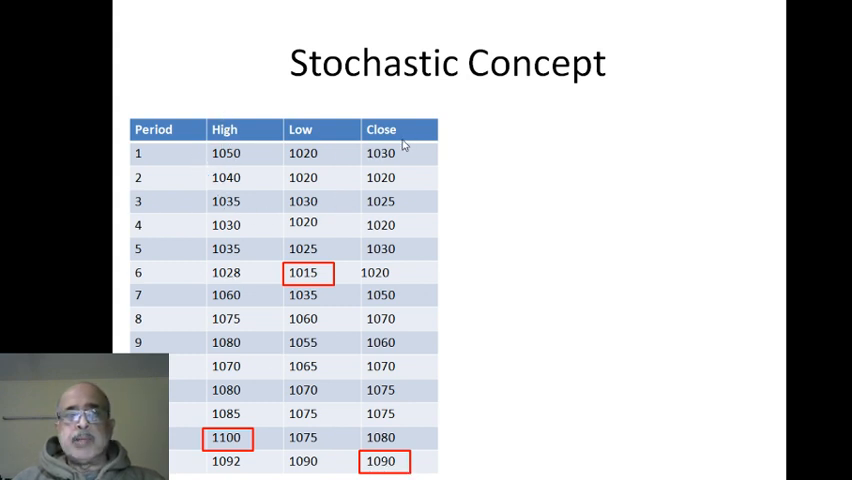
pyautogui.moveTo(312, 282)
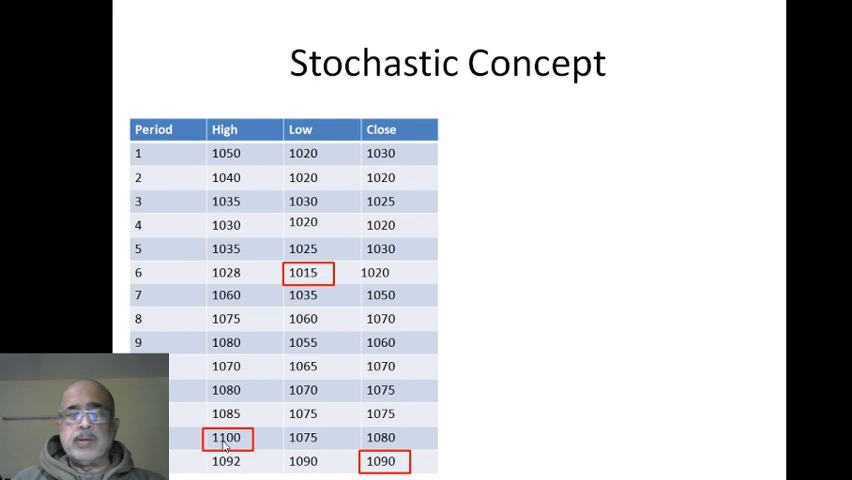
# Step: Advance to the worked calculation slide showing %K = 88.23 and %D around 82–85
pyautogui.press('Right')
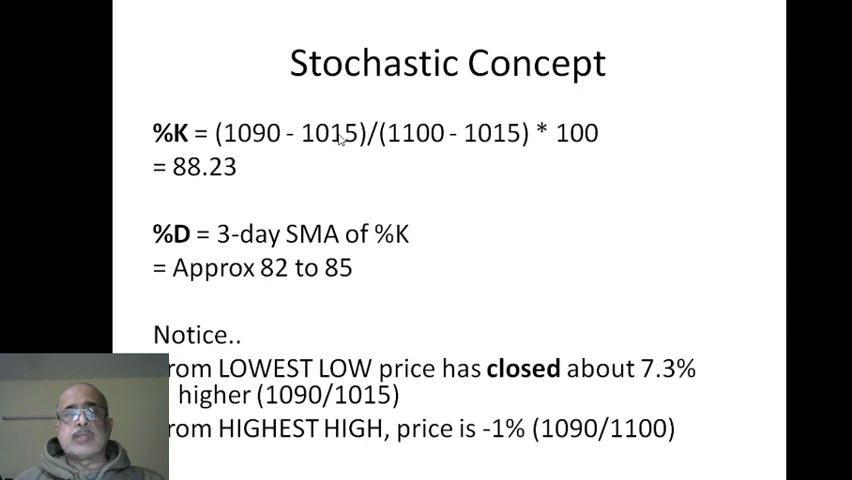
pyautogui.moveTo(364, 161)
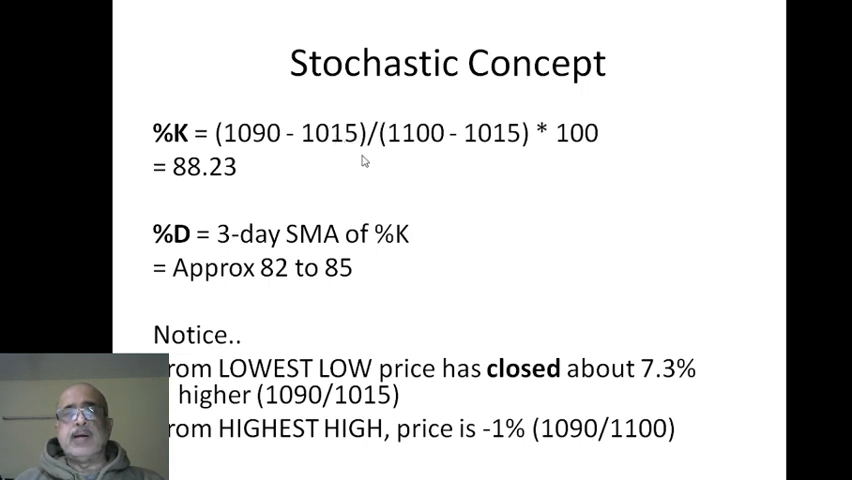
pyautogui.moveTo(443, 142)
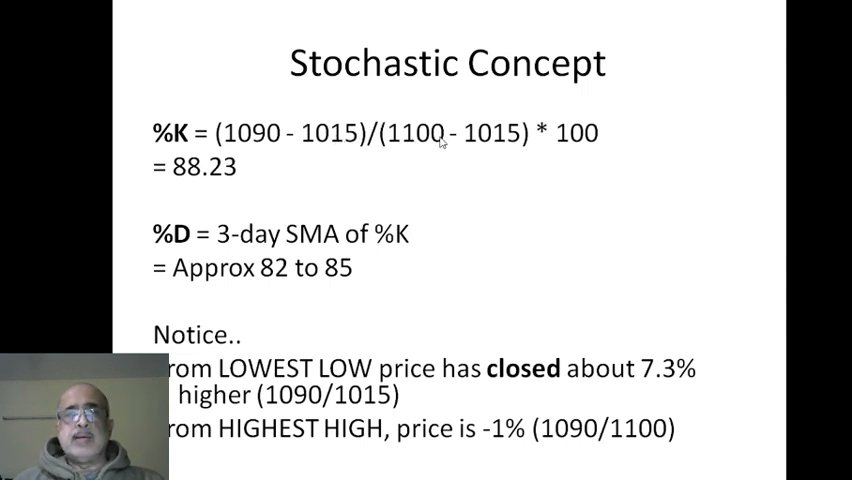
pyautogui.moveTo(530, 133)
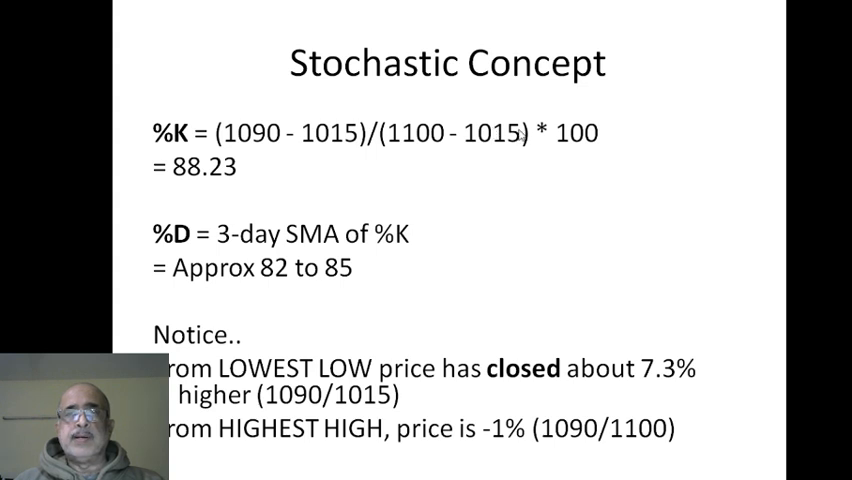
pyautogui.moveTo(305, 180)
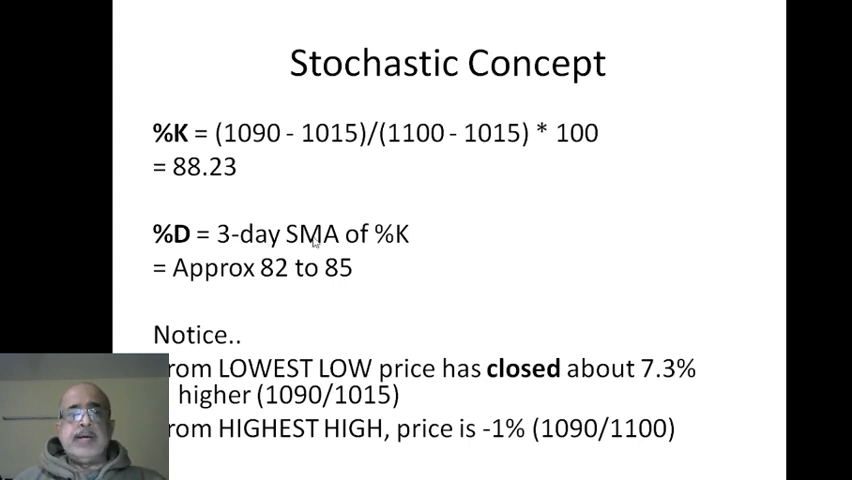
pyautogui.moveTo(410, 238)
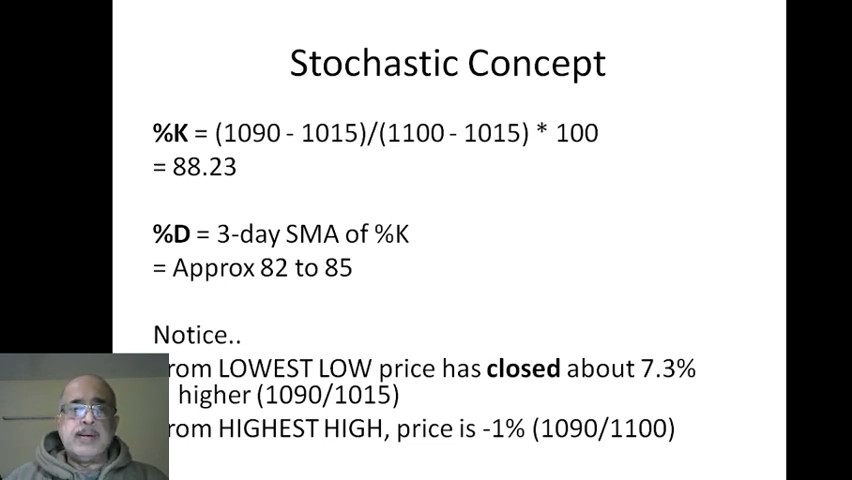
pyautogui.moveTo(328, 282)
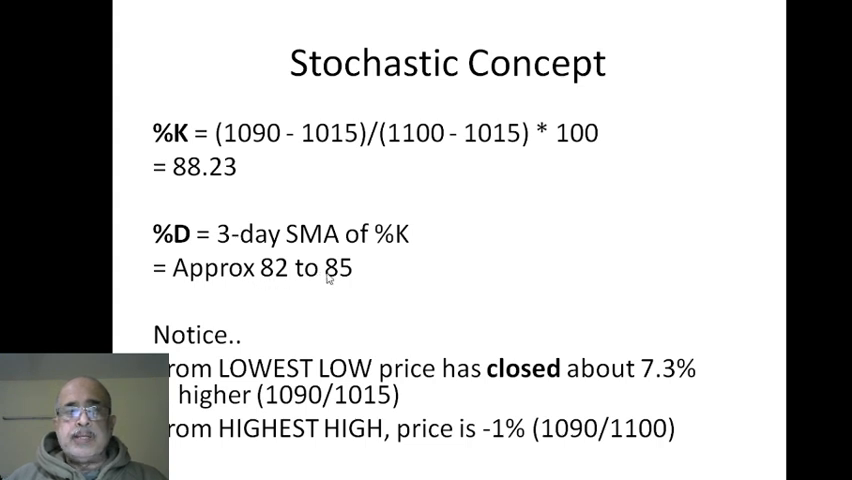
pyautogui.moveTo(349, 287)
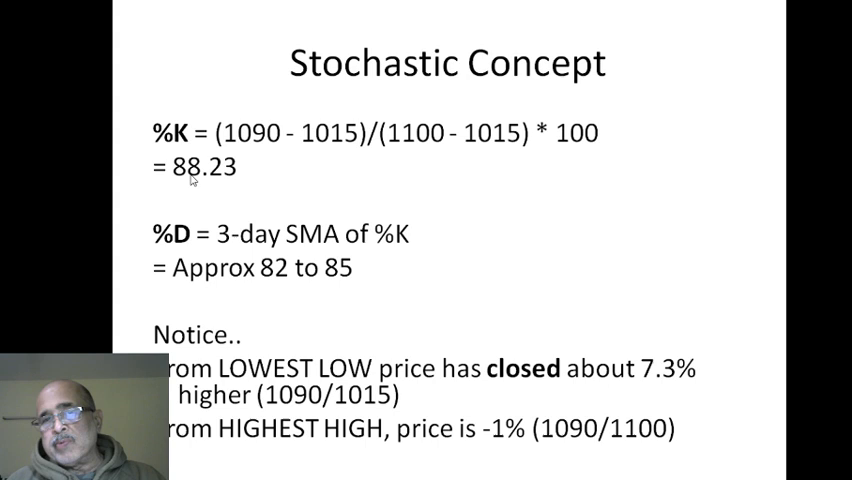
pyautogui.moveTo(213, 183)
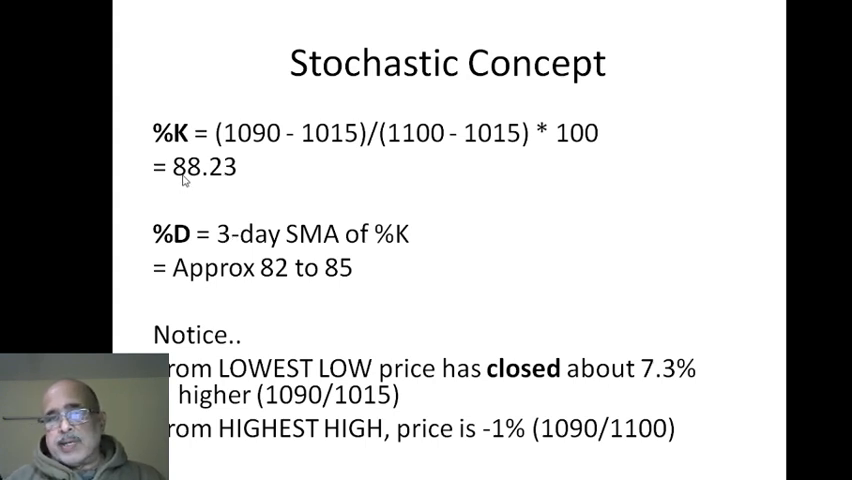
pyautogui.moveTo(240, 385)
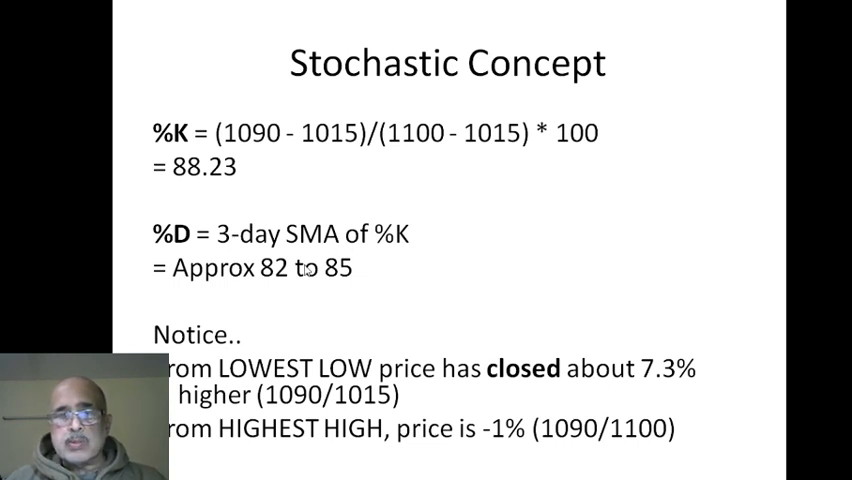
pyautogui.moveTo(405, 147)
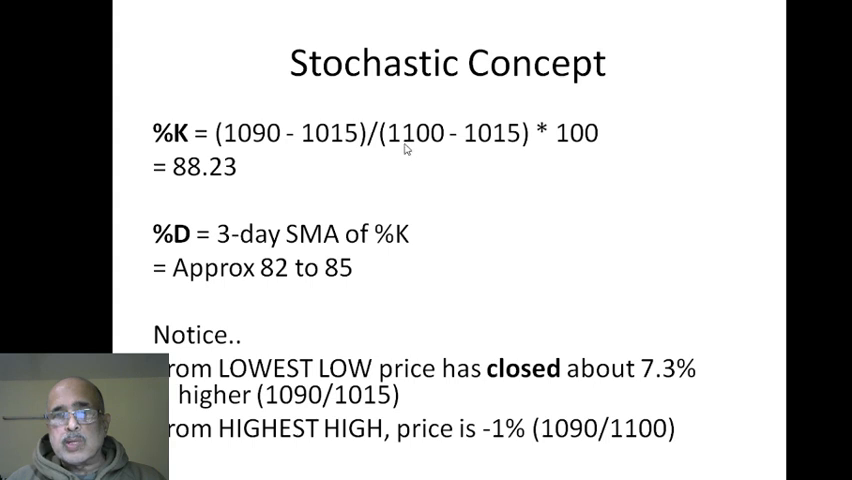
pyautogui.moveTo(547, 438)
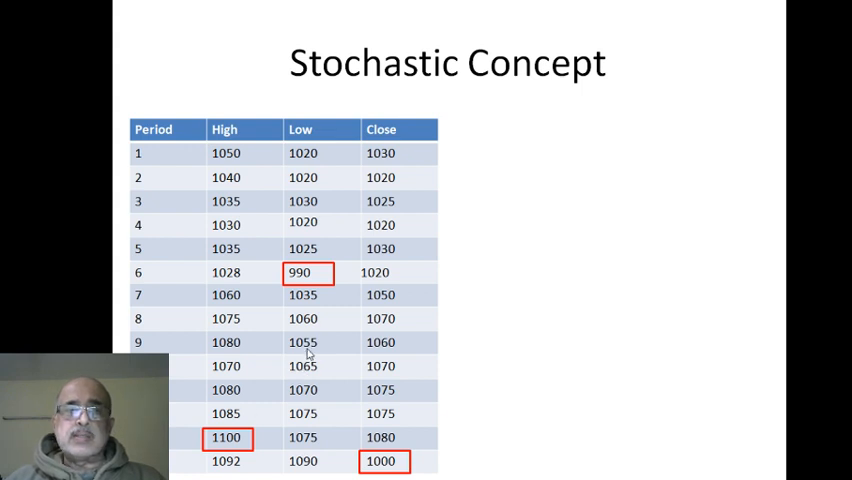
pyautogui.moveTo(315, 281)
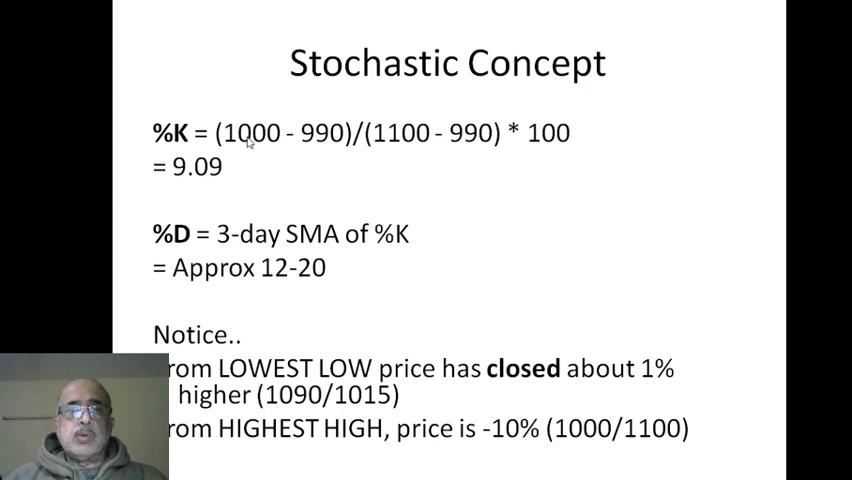
pyautogui.moveTo(356, 160)
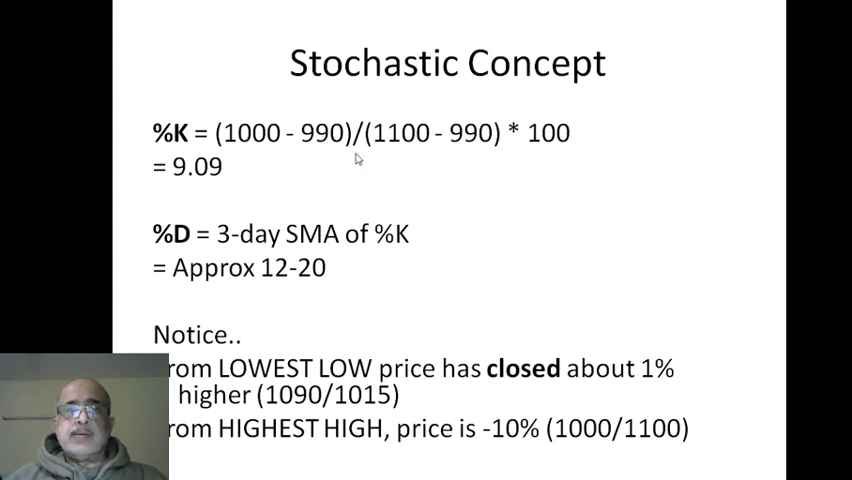
pyautogui.moveTo(488, 140)
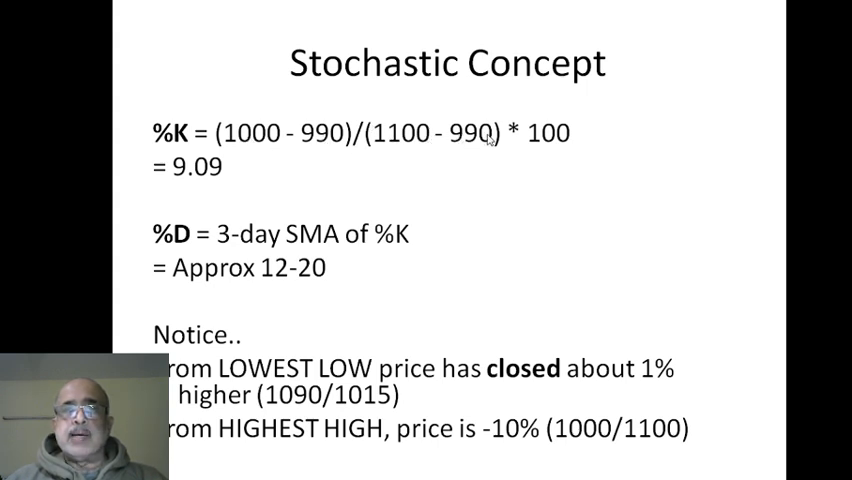
pyautogui.moveTo(470, 148)
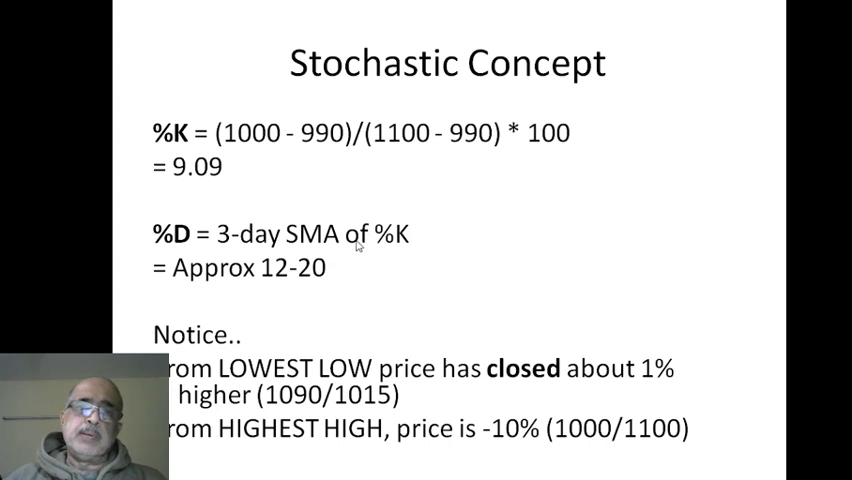
pyautogui.moveTo(358, 247)
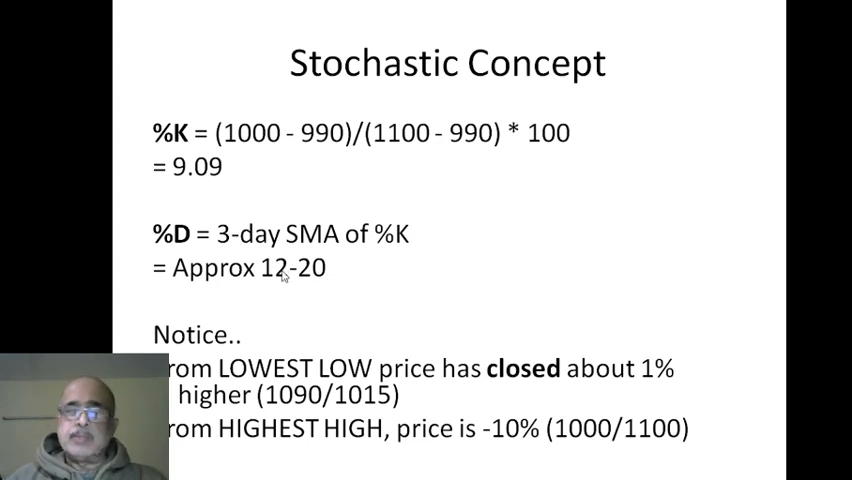
pyautogui.moveTo(220, 197)
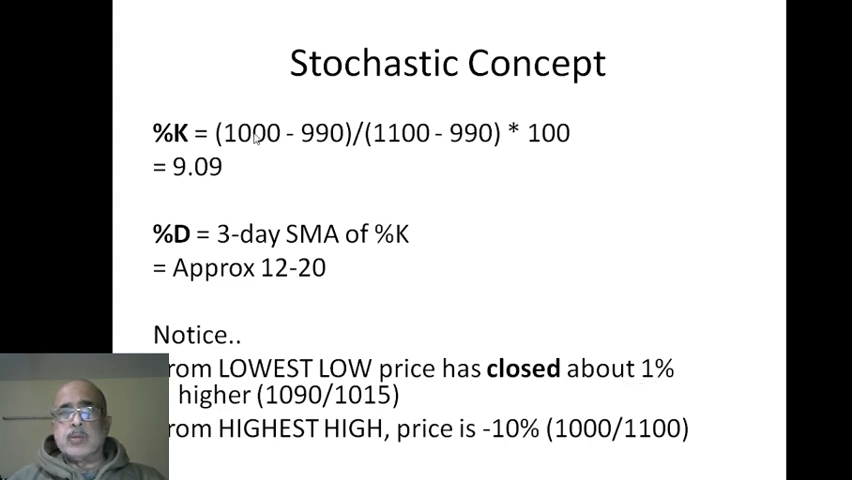
pyautogui.moveTo(328, 144)
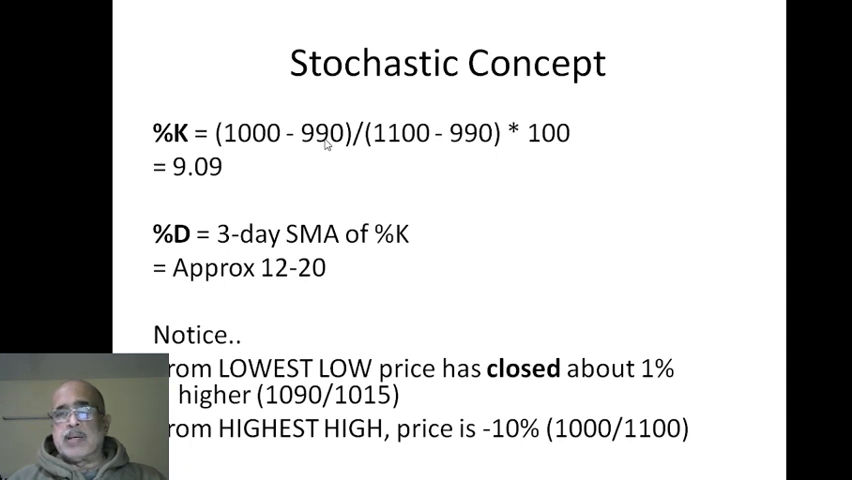
pyautogui.moveTo(391, 147)
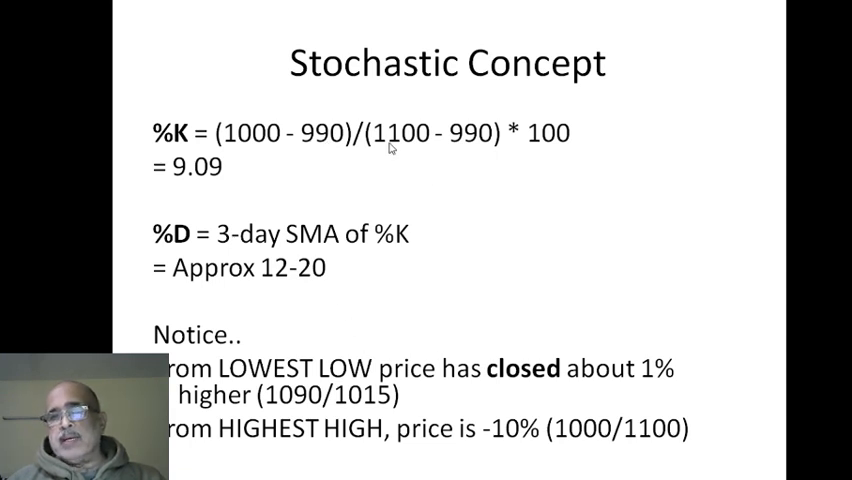
pyautogui.moveTo(510, 438)
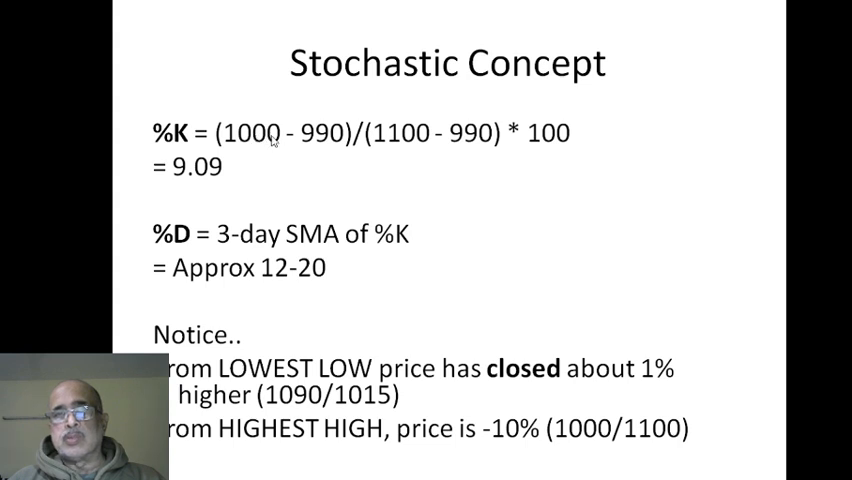
pyautogui.moveTo(424, 146)
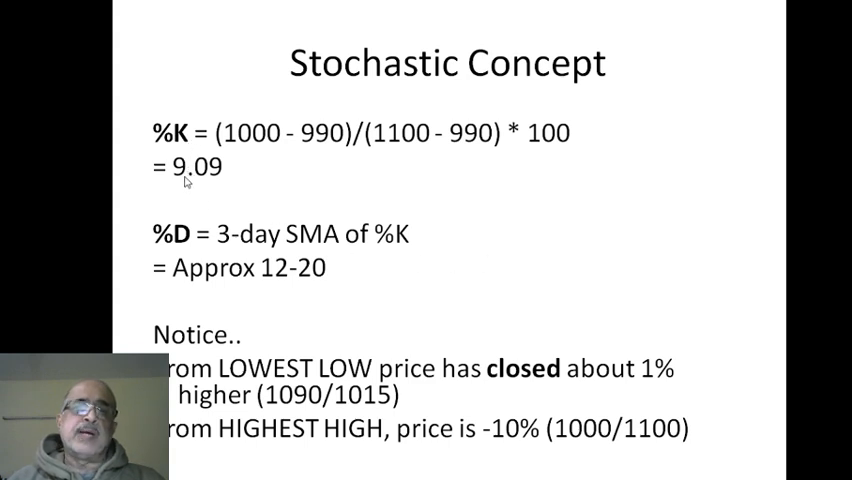
pyautogui.moveTo(229, 179)
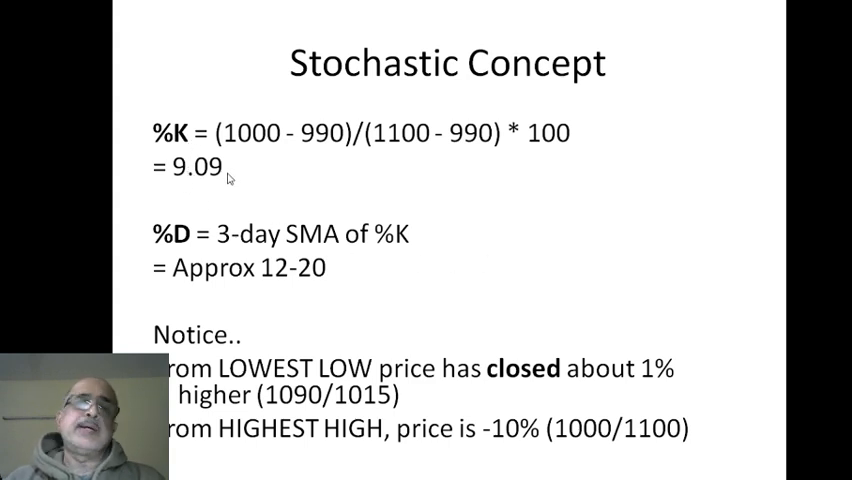